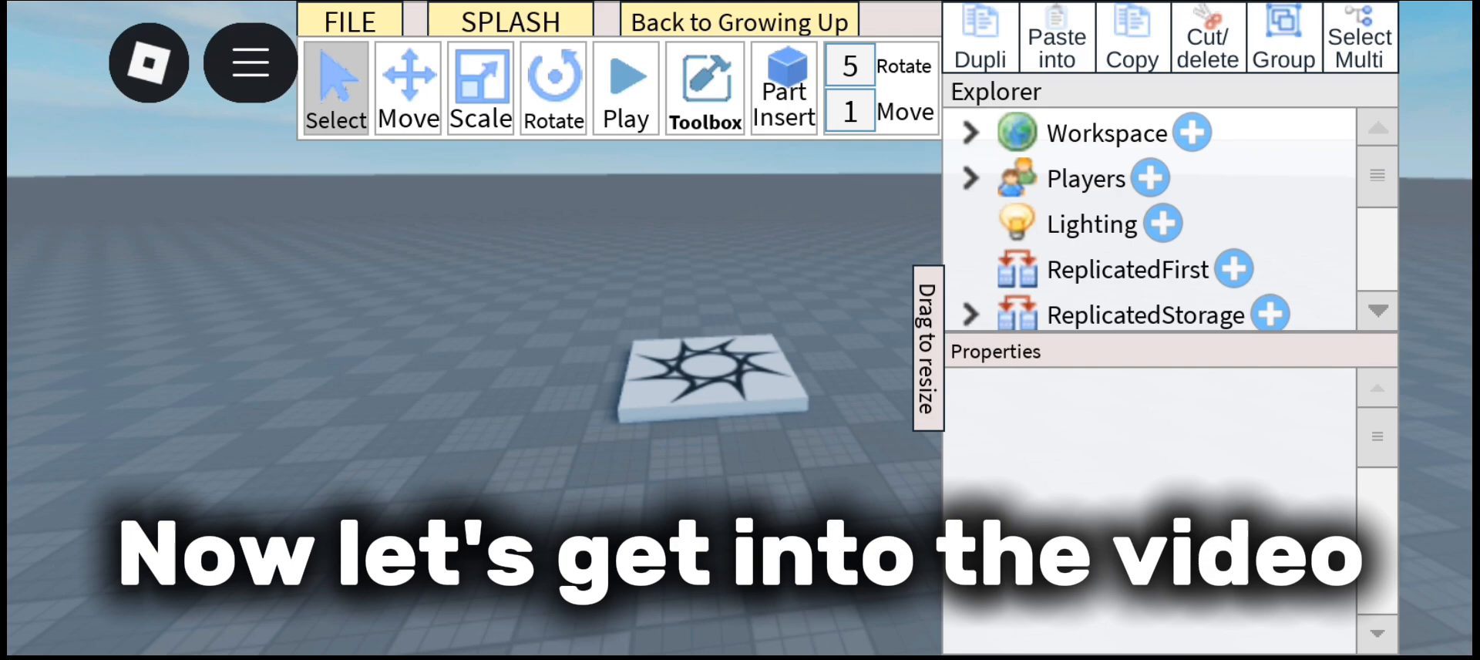
# Step: Scroll the Explorer down to StarterGui to reach its Insert list
pyautogui.scroll(-3)
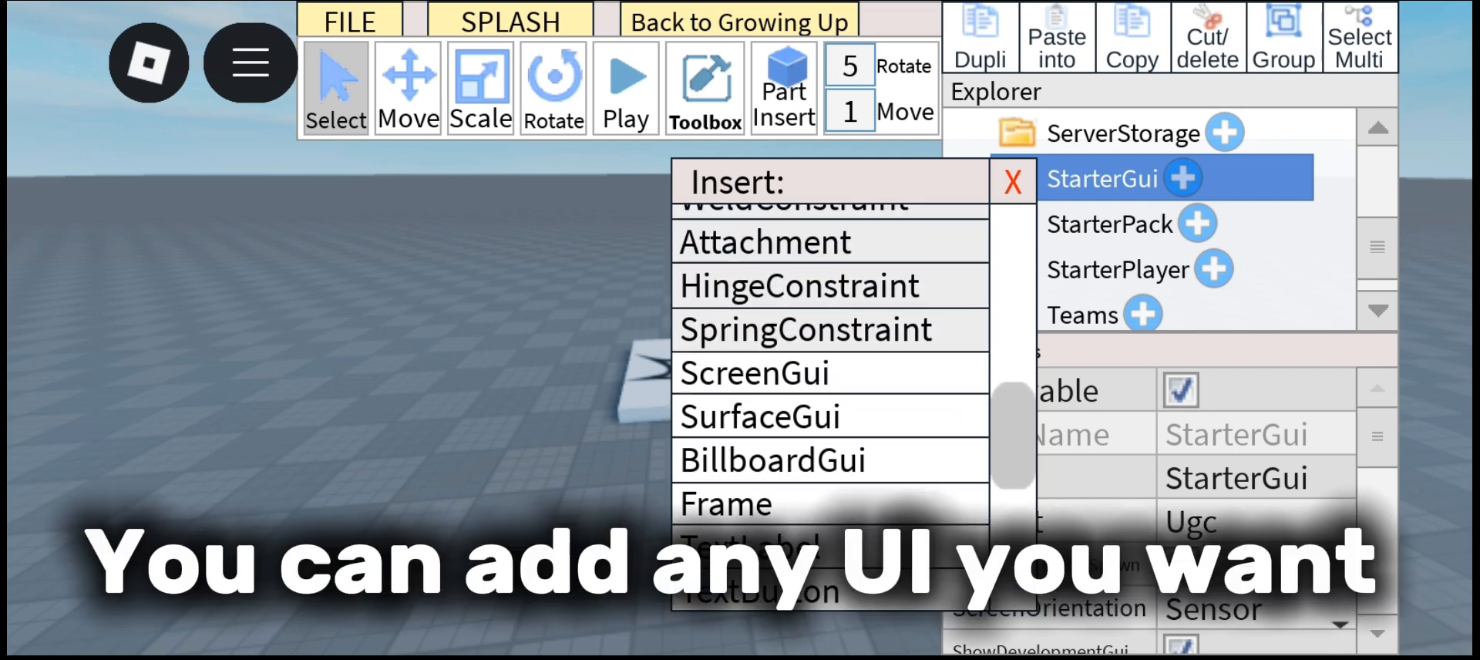
# Step: Insert a ScreenGui under StarterGui and a Frame inside that ScreenGui
pyautogui.click(753, 373)
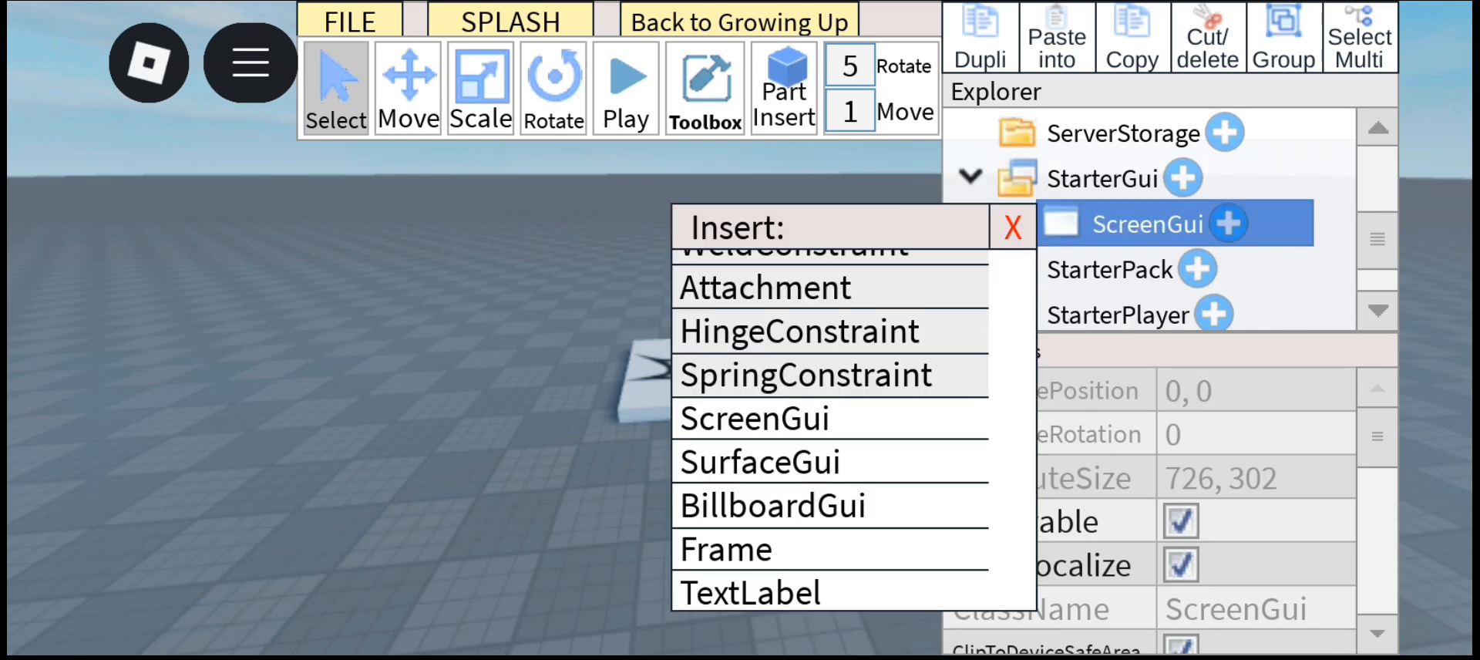
pyautogui.scroll(-3)
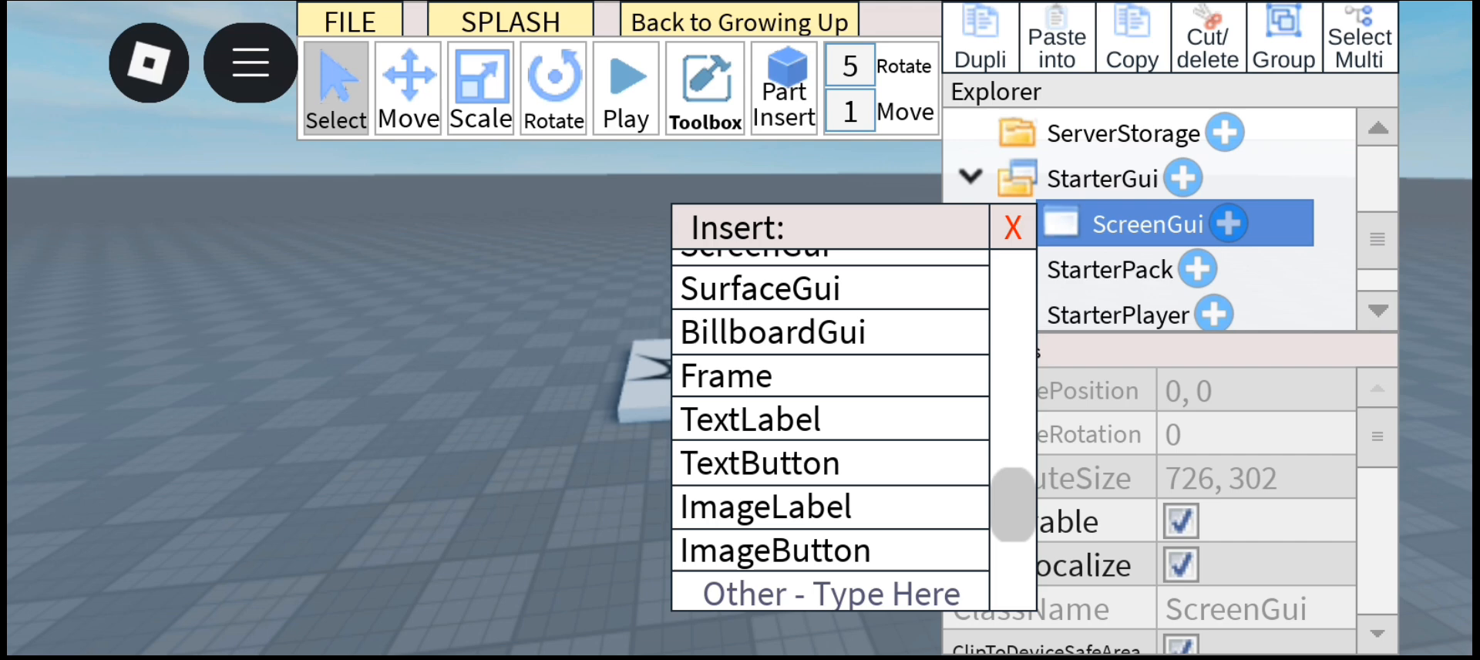
pyautogui.click(725, 375)
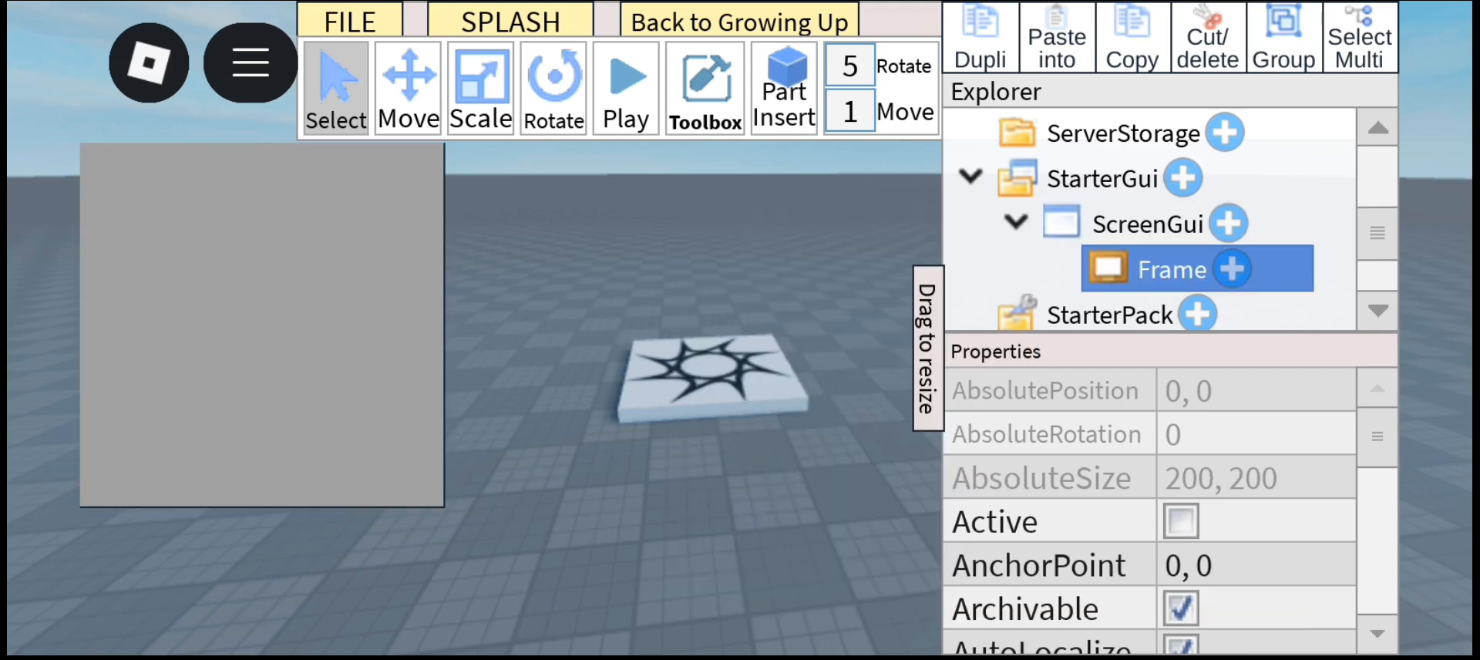
pyautogui.scroll(-3)
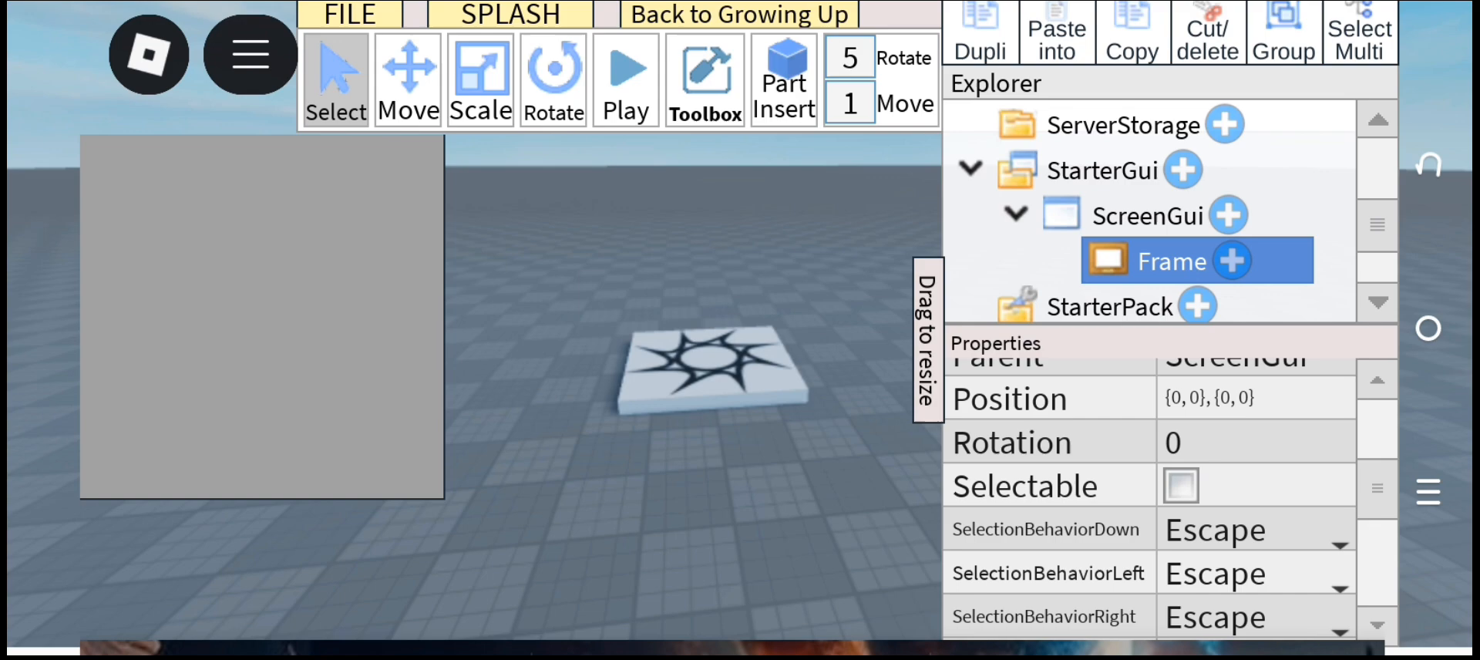
# Step: Add a UICorner to the Frame and set its CornerRadius to 1,0
pyautogui.click(1207, 397)
pyautogui.write('0,9')
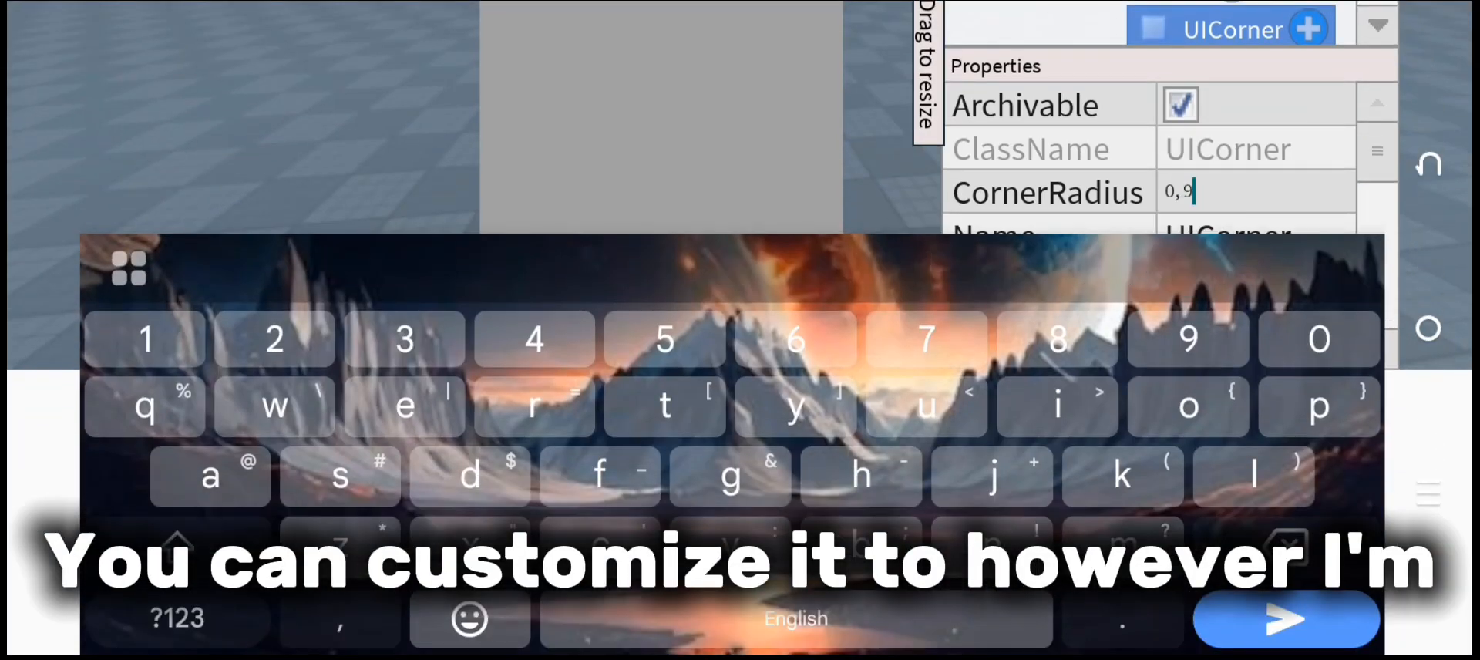
pyautogui.press('Backspace')
pyautogui.write('1, 0')
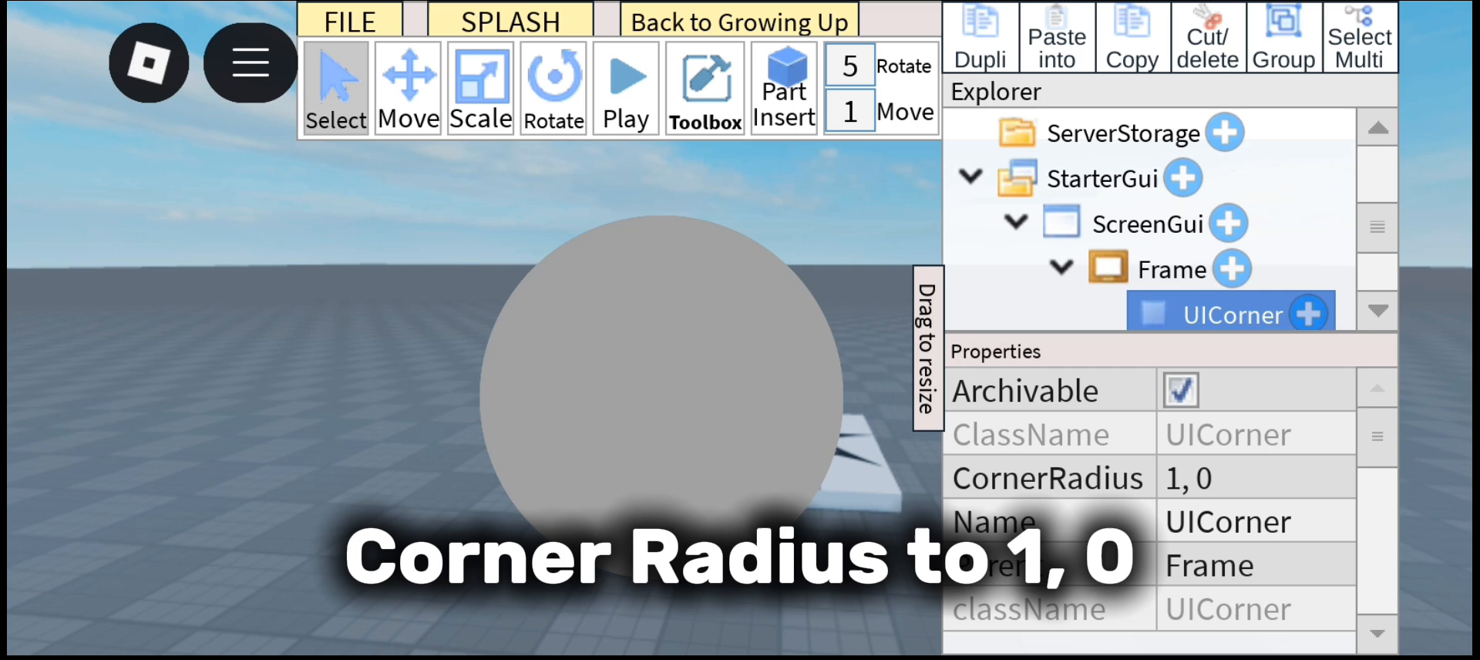
# Step: Select the Frame and scroll its properties to Size {0, 200}, {0, 200}
pyautogui.click(1172, 269)
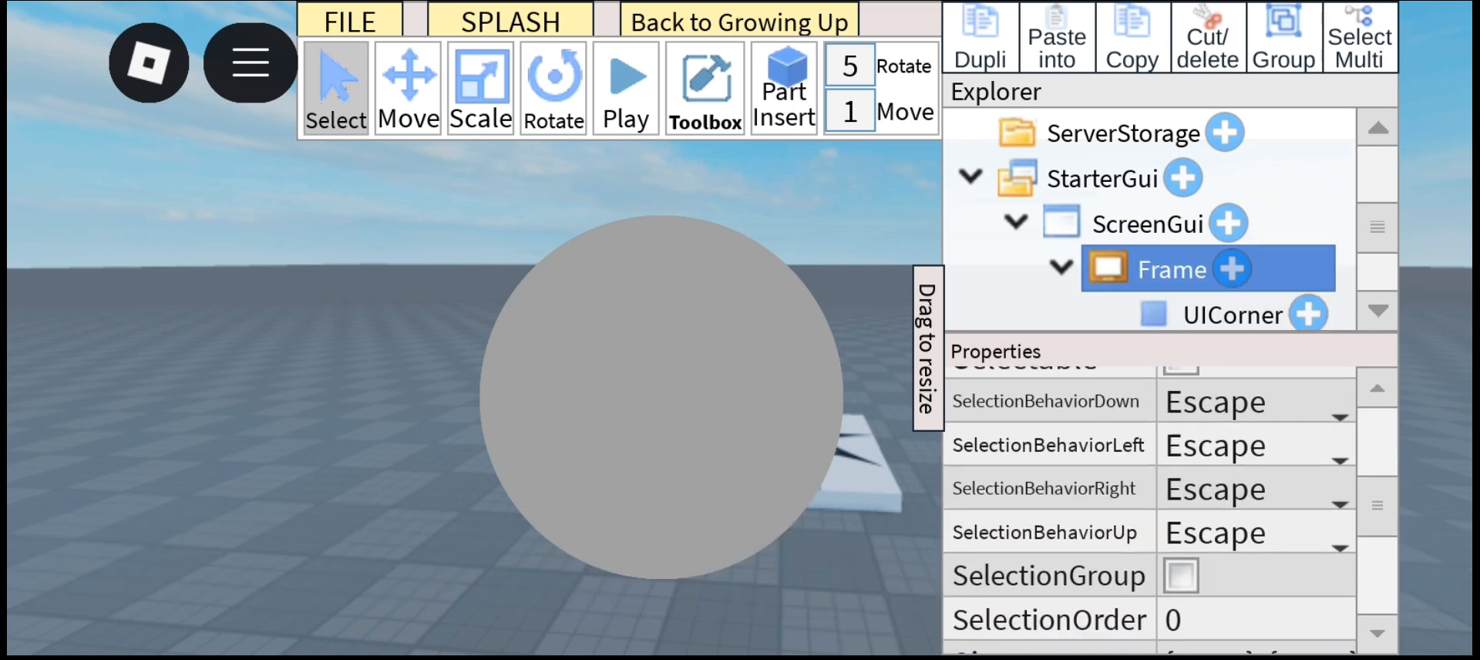
pyautogui.scroll(-3)
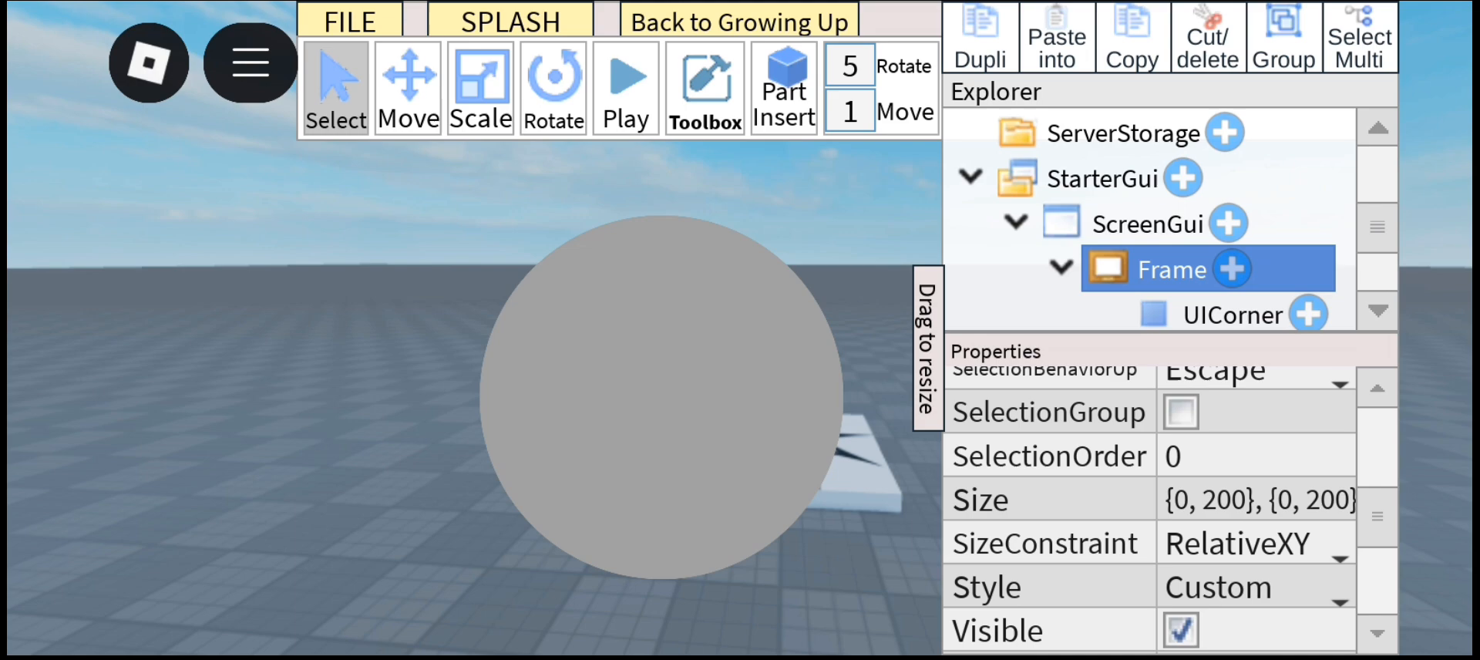